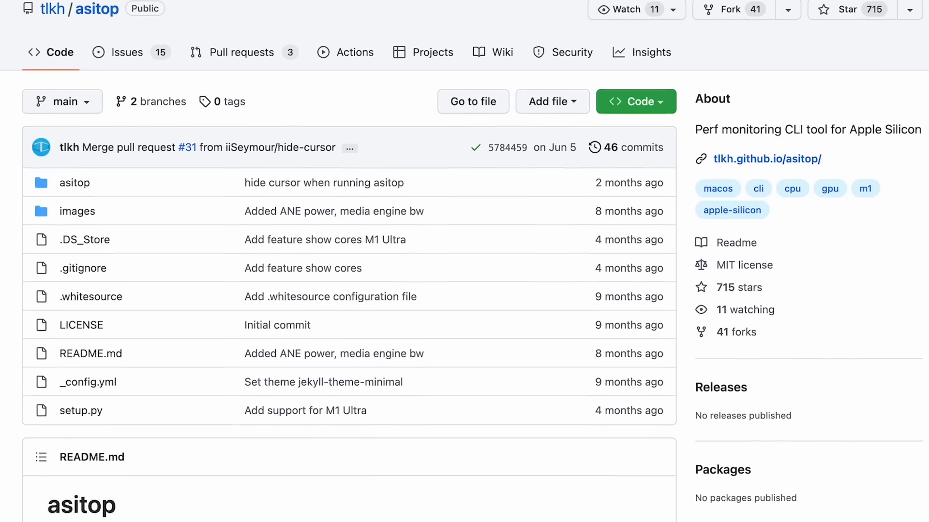
pyautogui.scroll(-3)
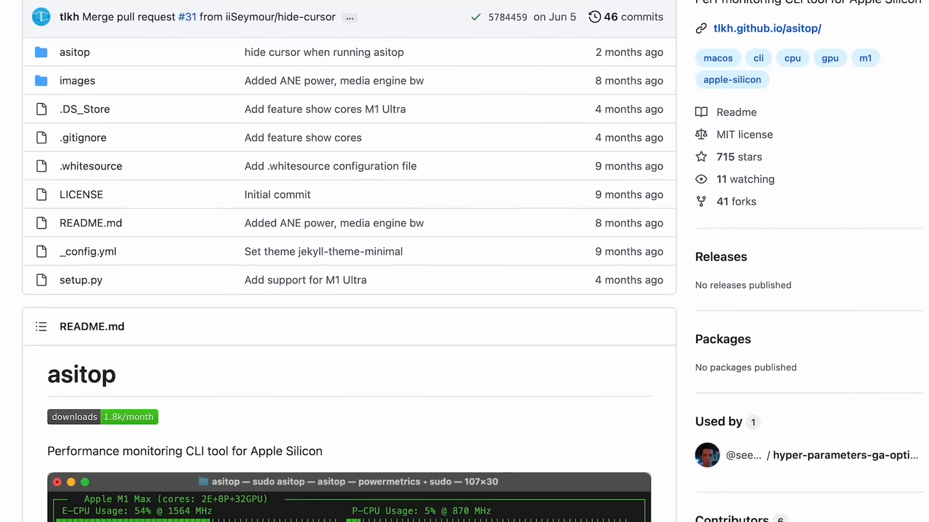